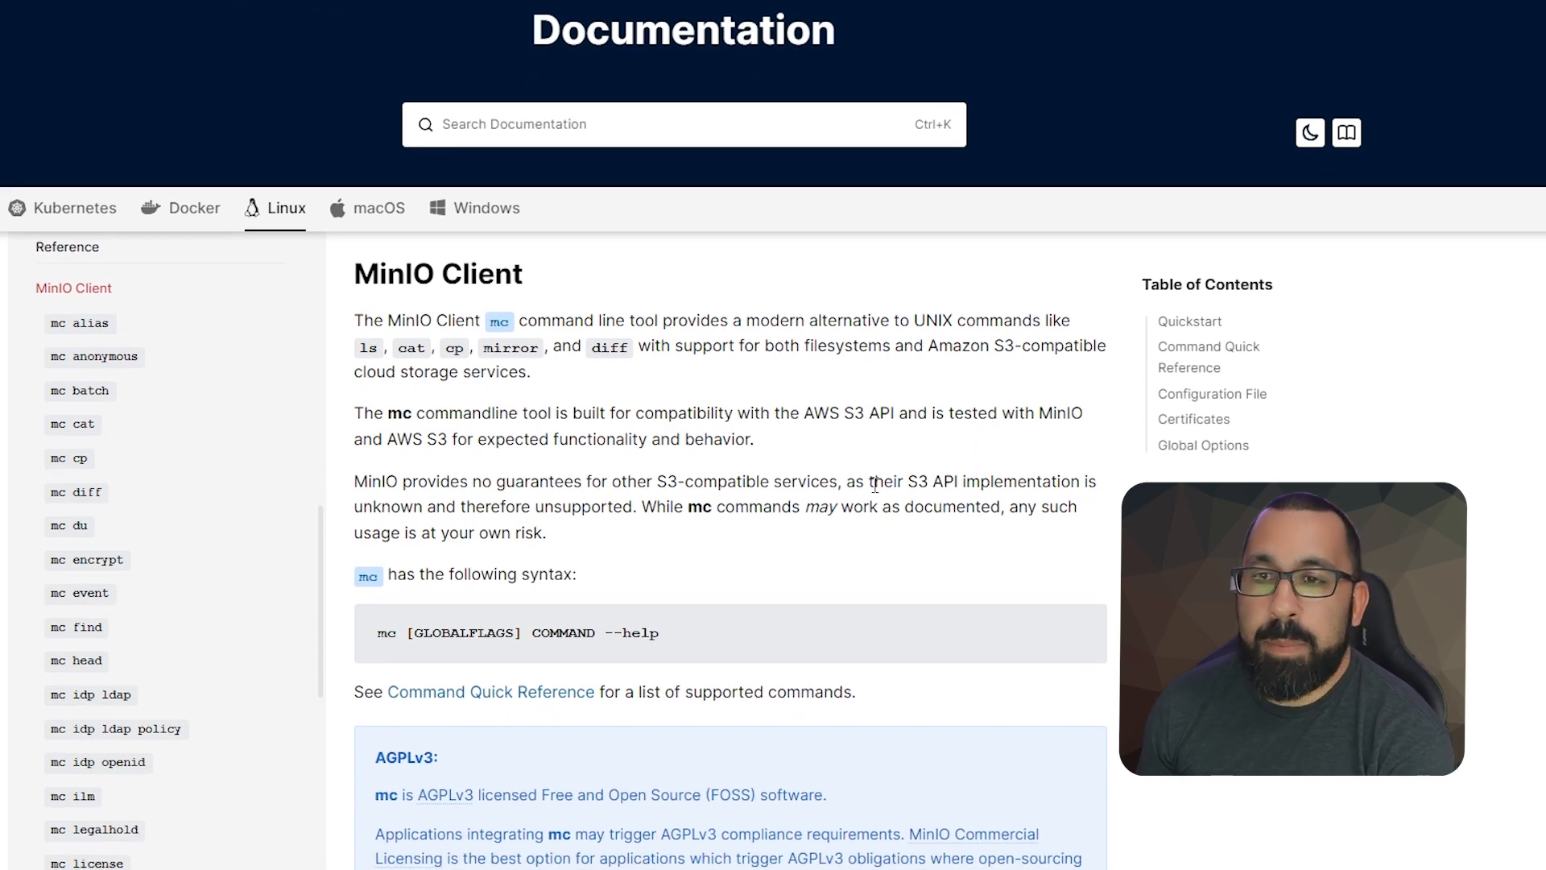
scroll("down", 3)
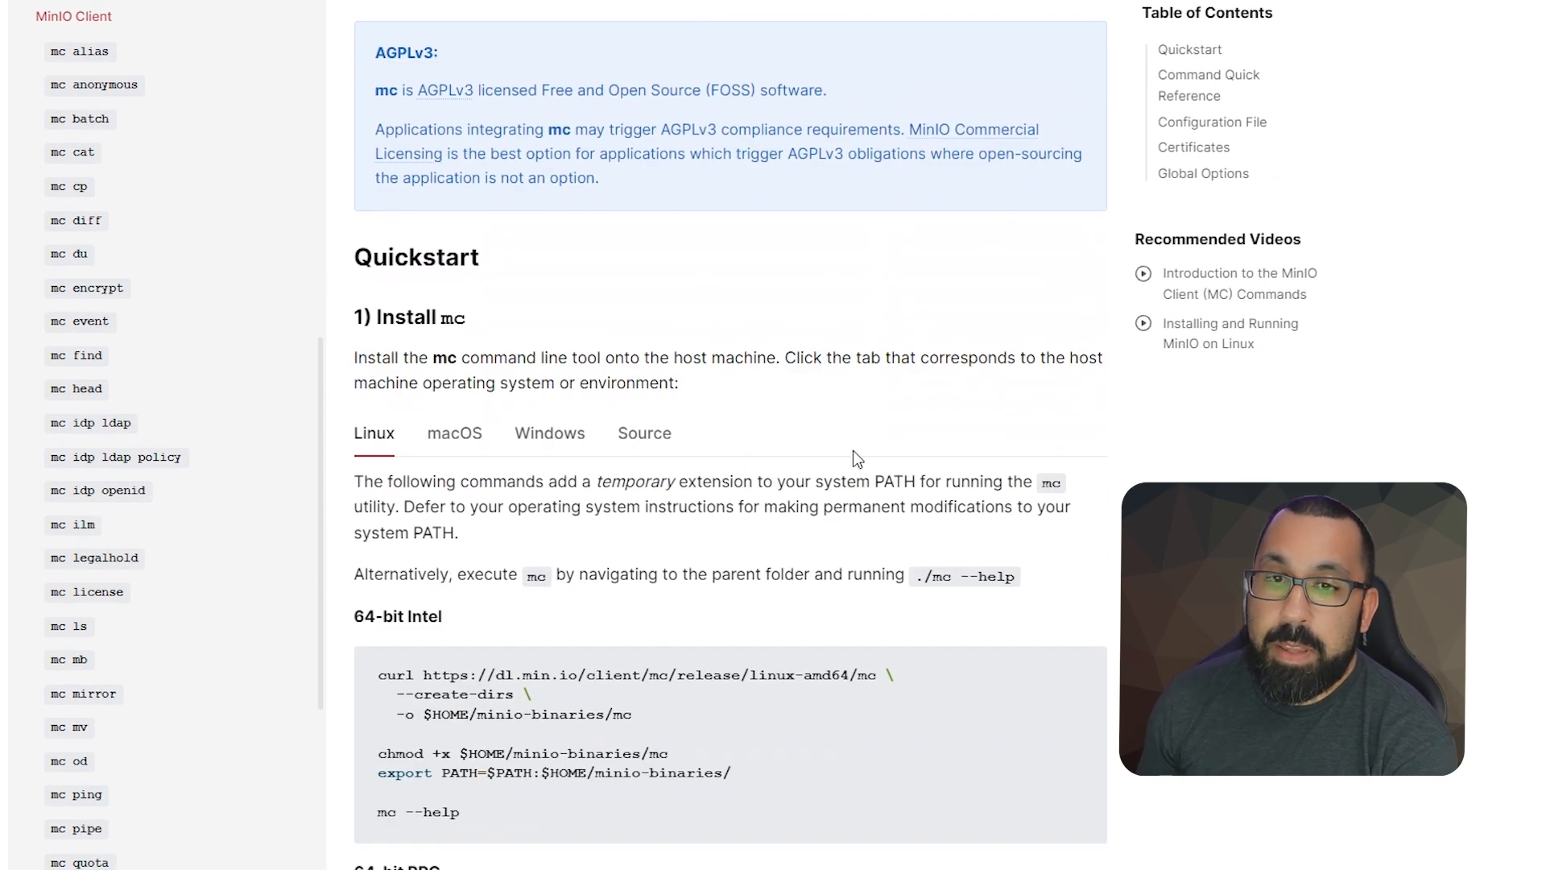
scroll("down", 3)
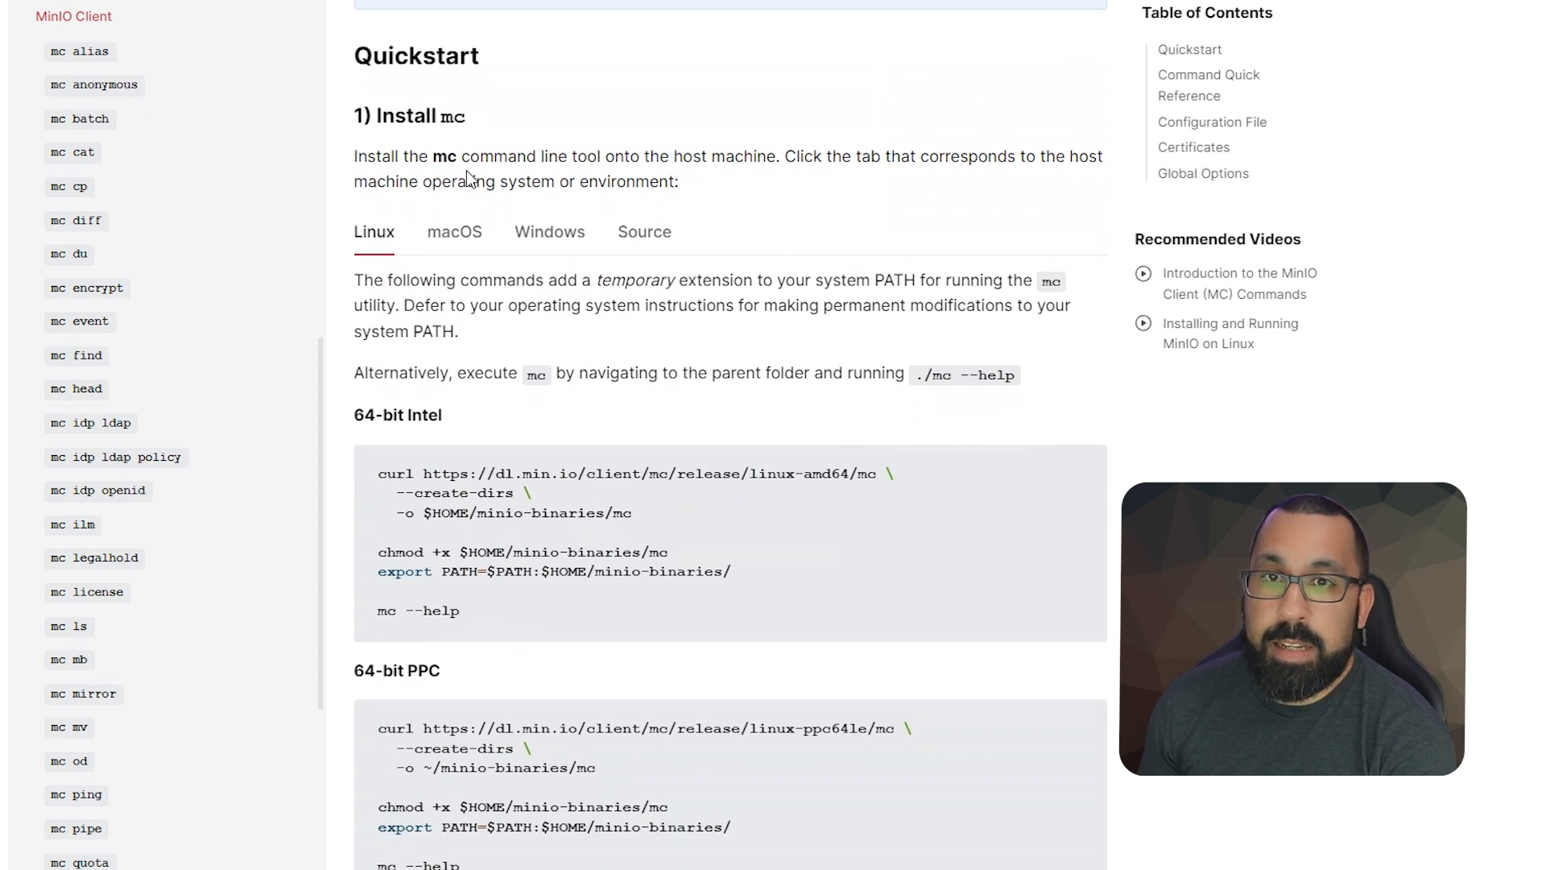
mouse_move(583, 329)
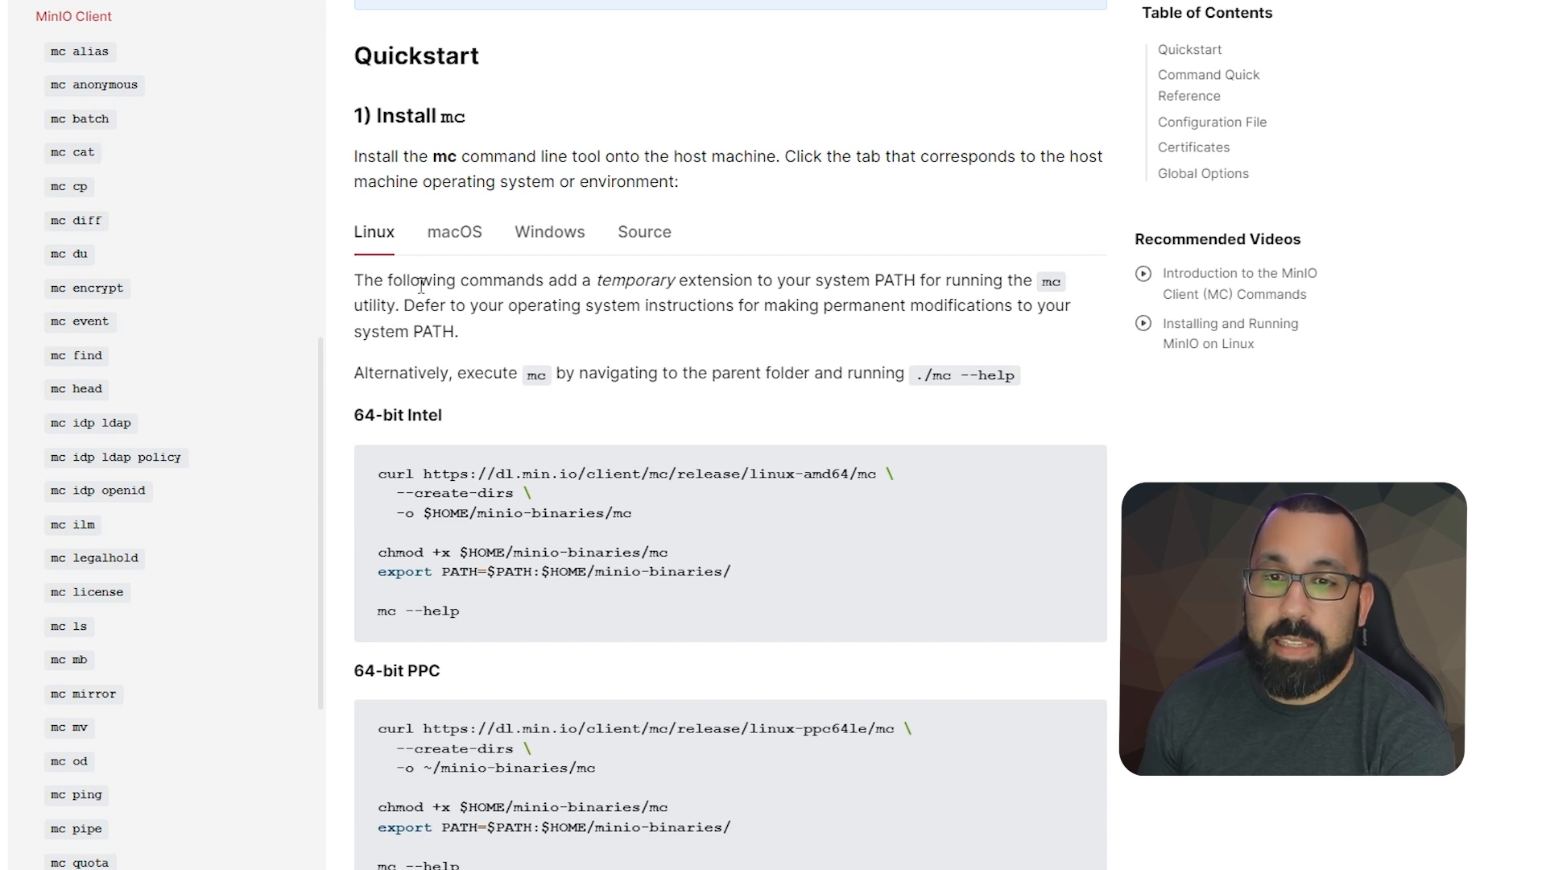
scroll("down", 3)
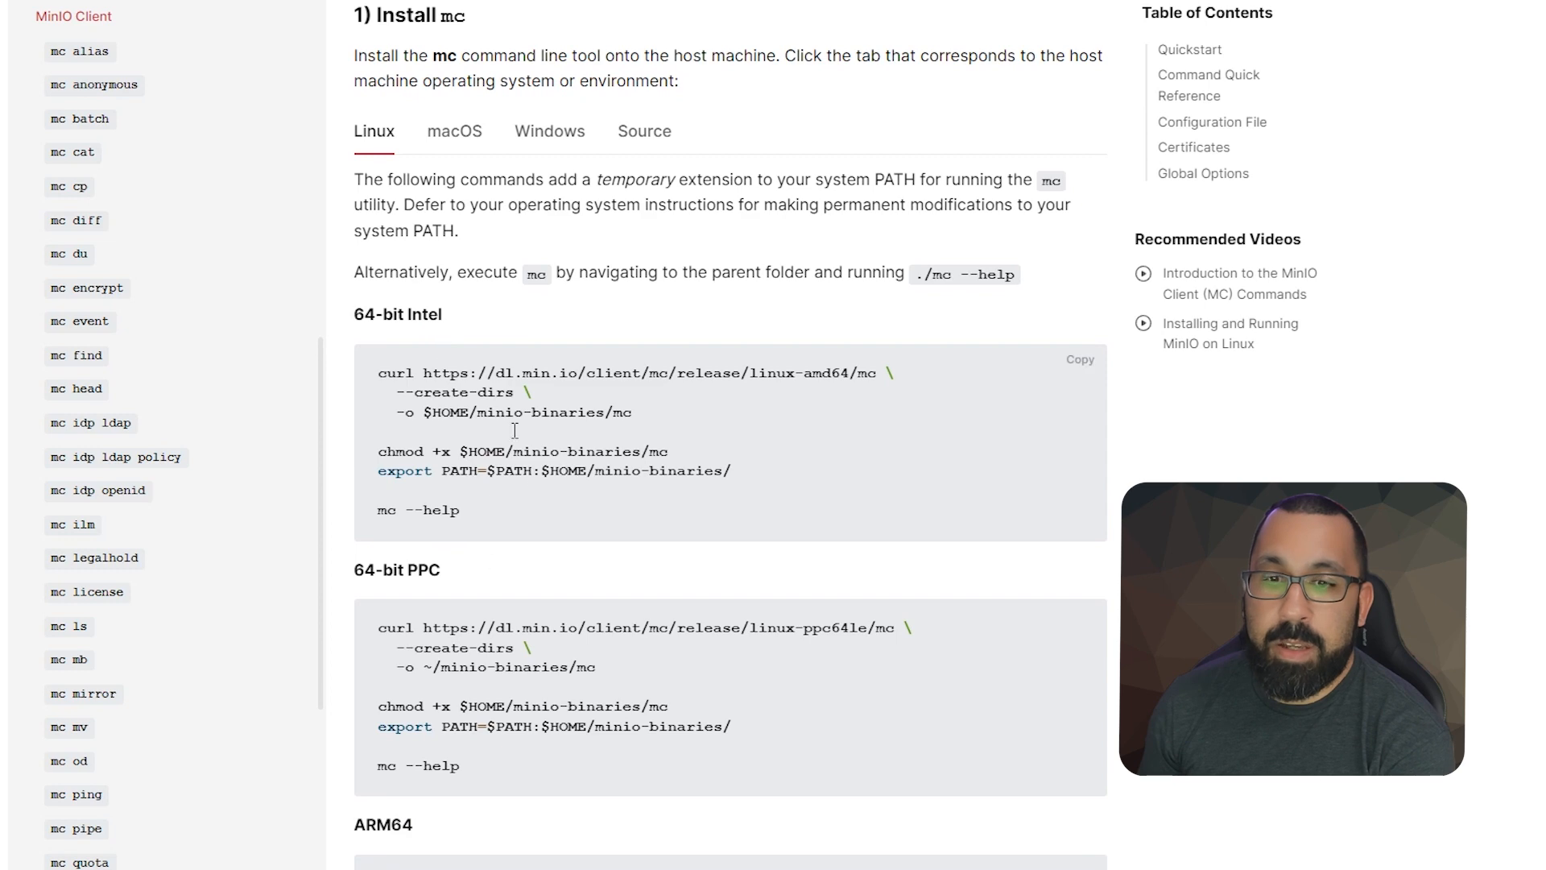
scroll("down", 3)
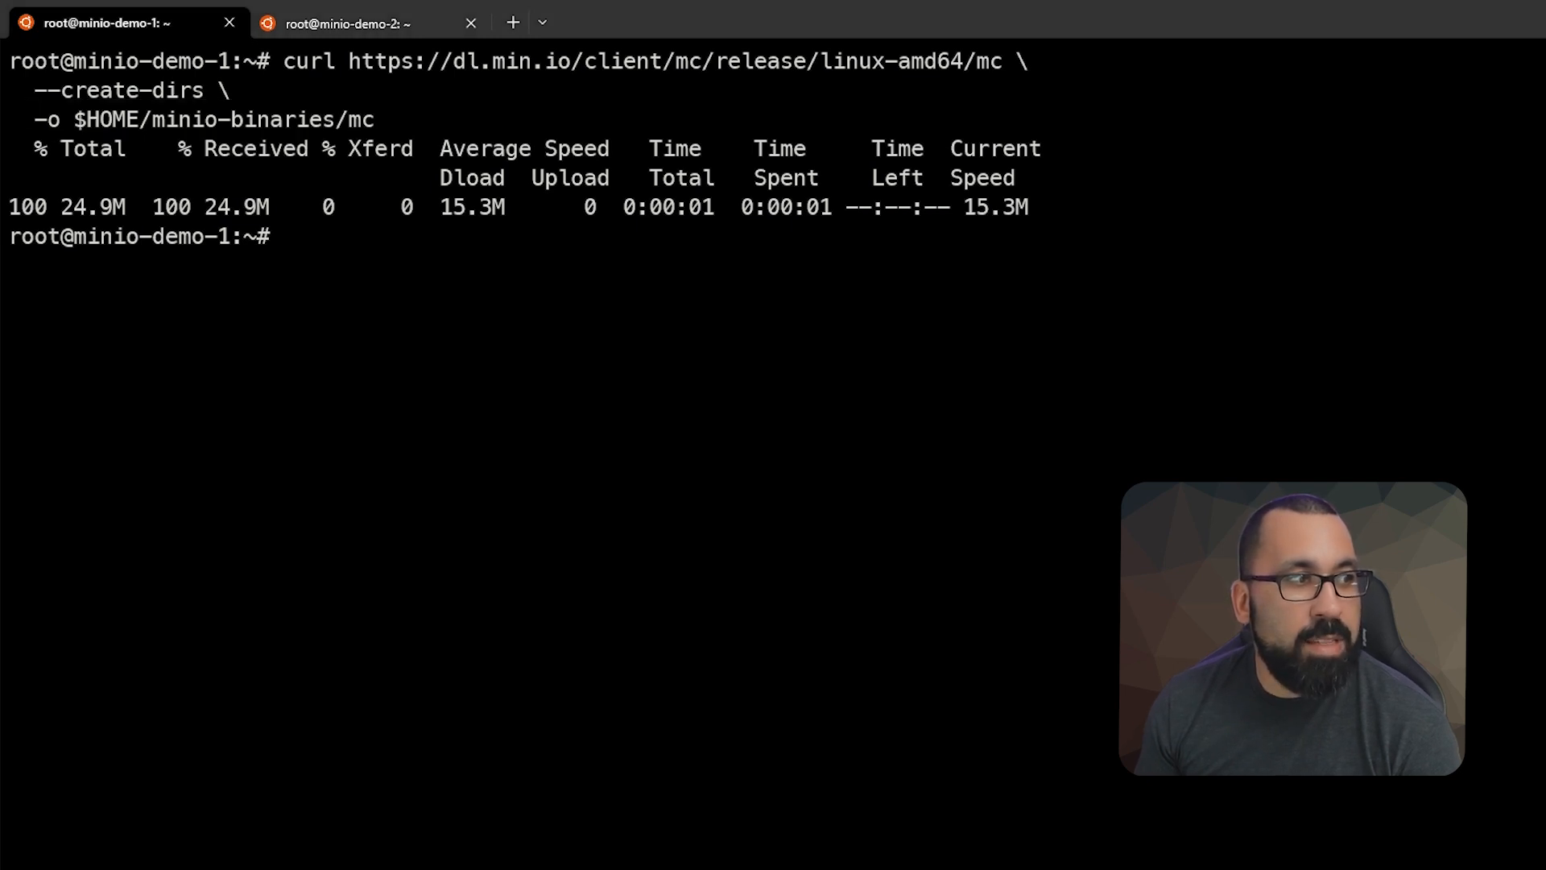
type("chmod +x $HOME/minio-binaries/mc")
type("export PATH=$PATH:$HOME/minio-binaries/")
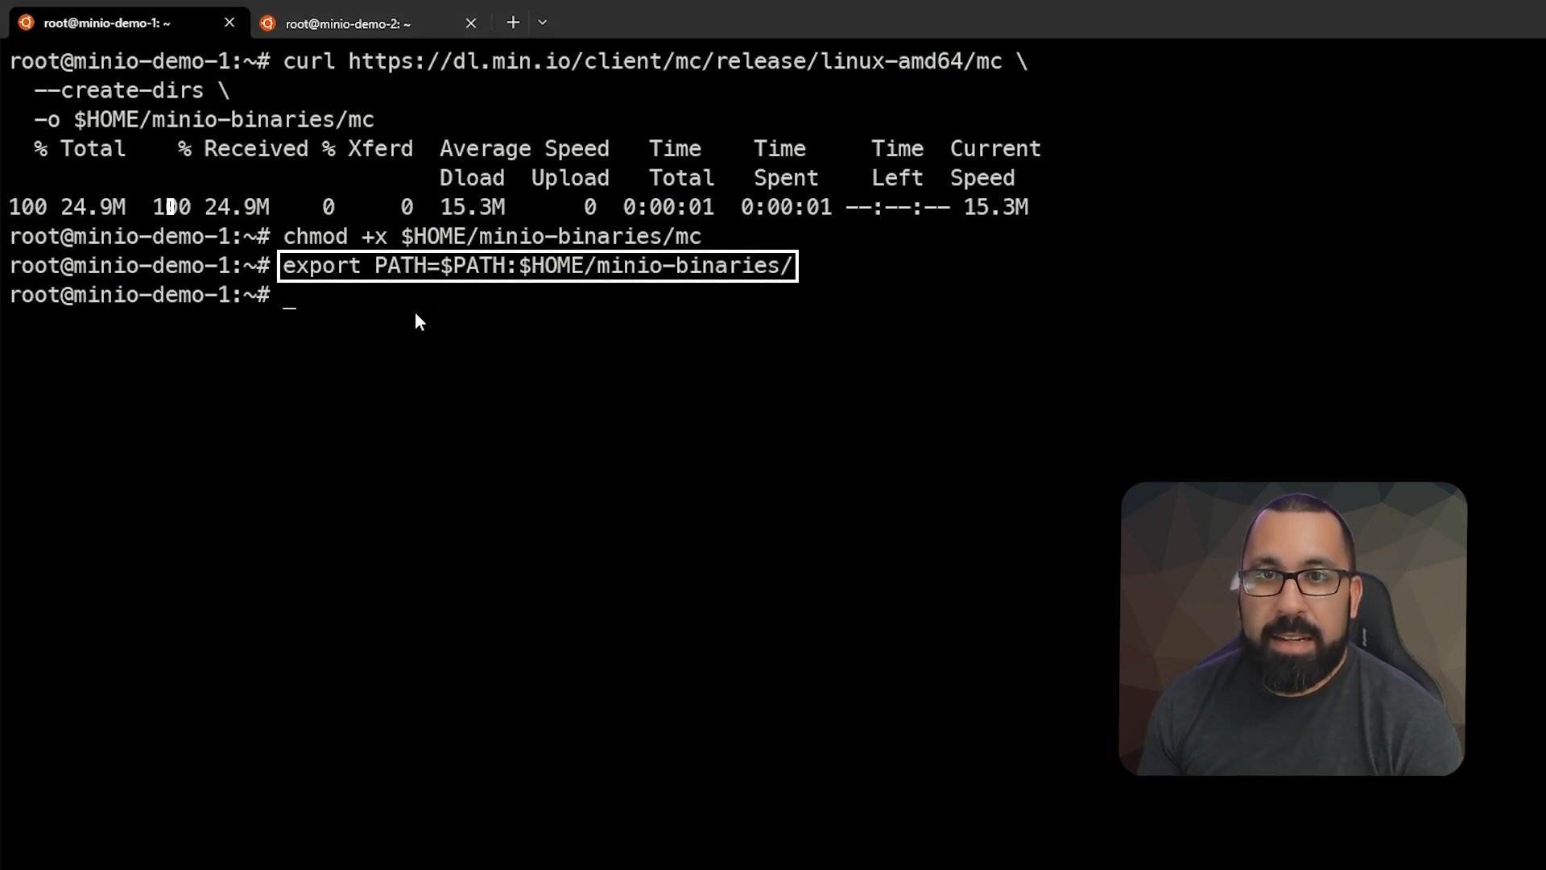
mouse_move(580, 251)
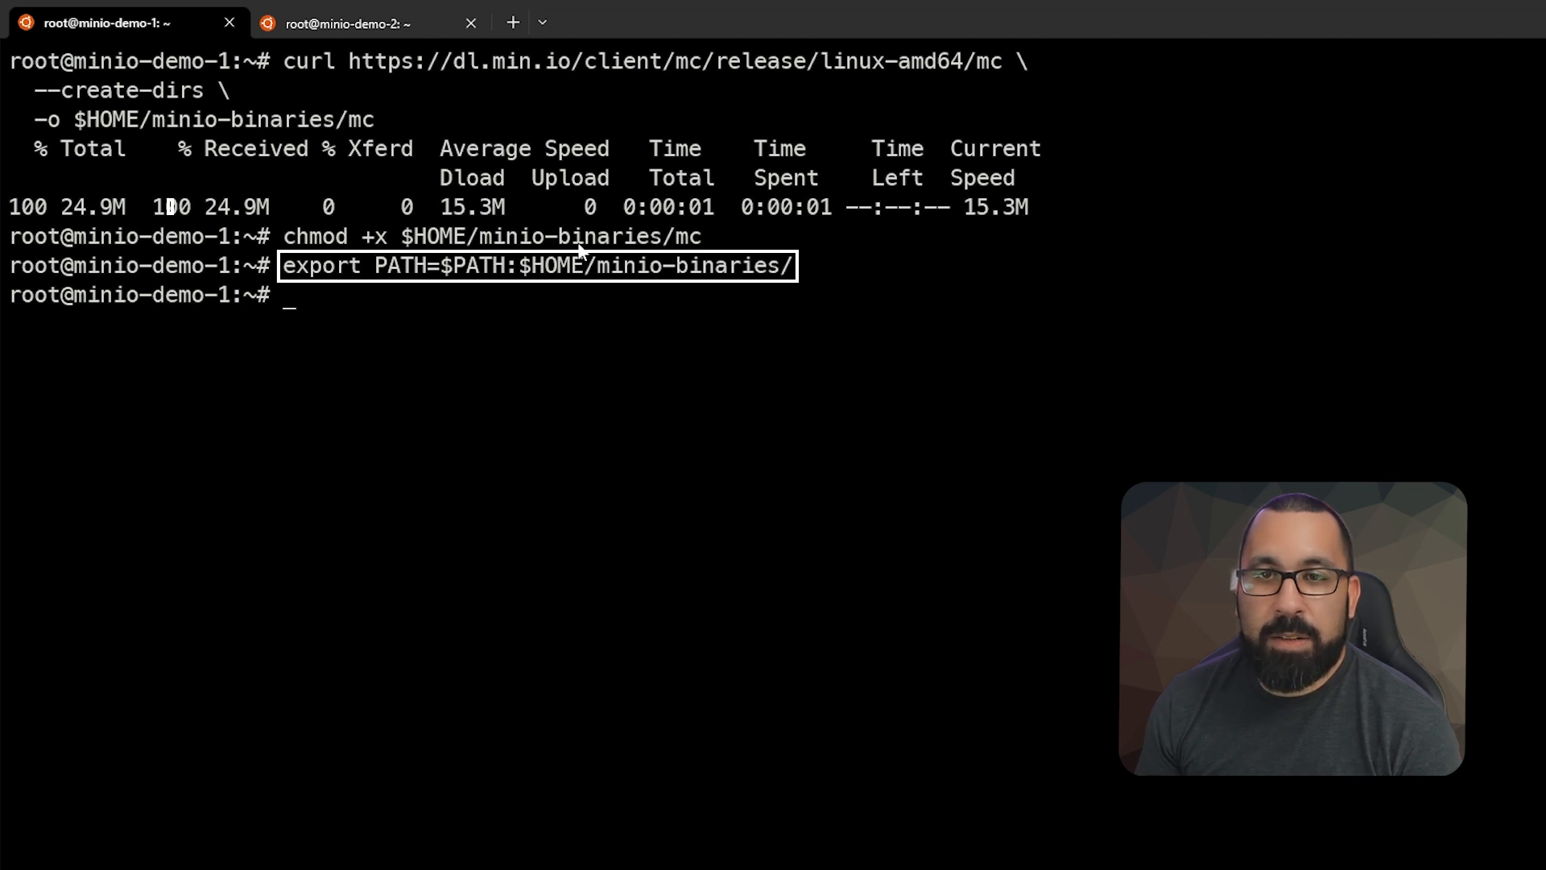
mouse_move(480, 301)
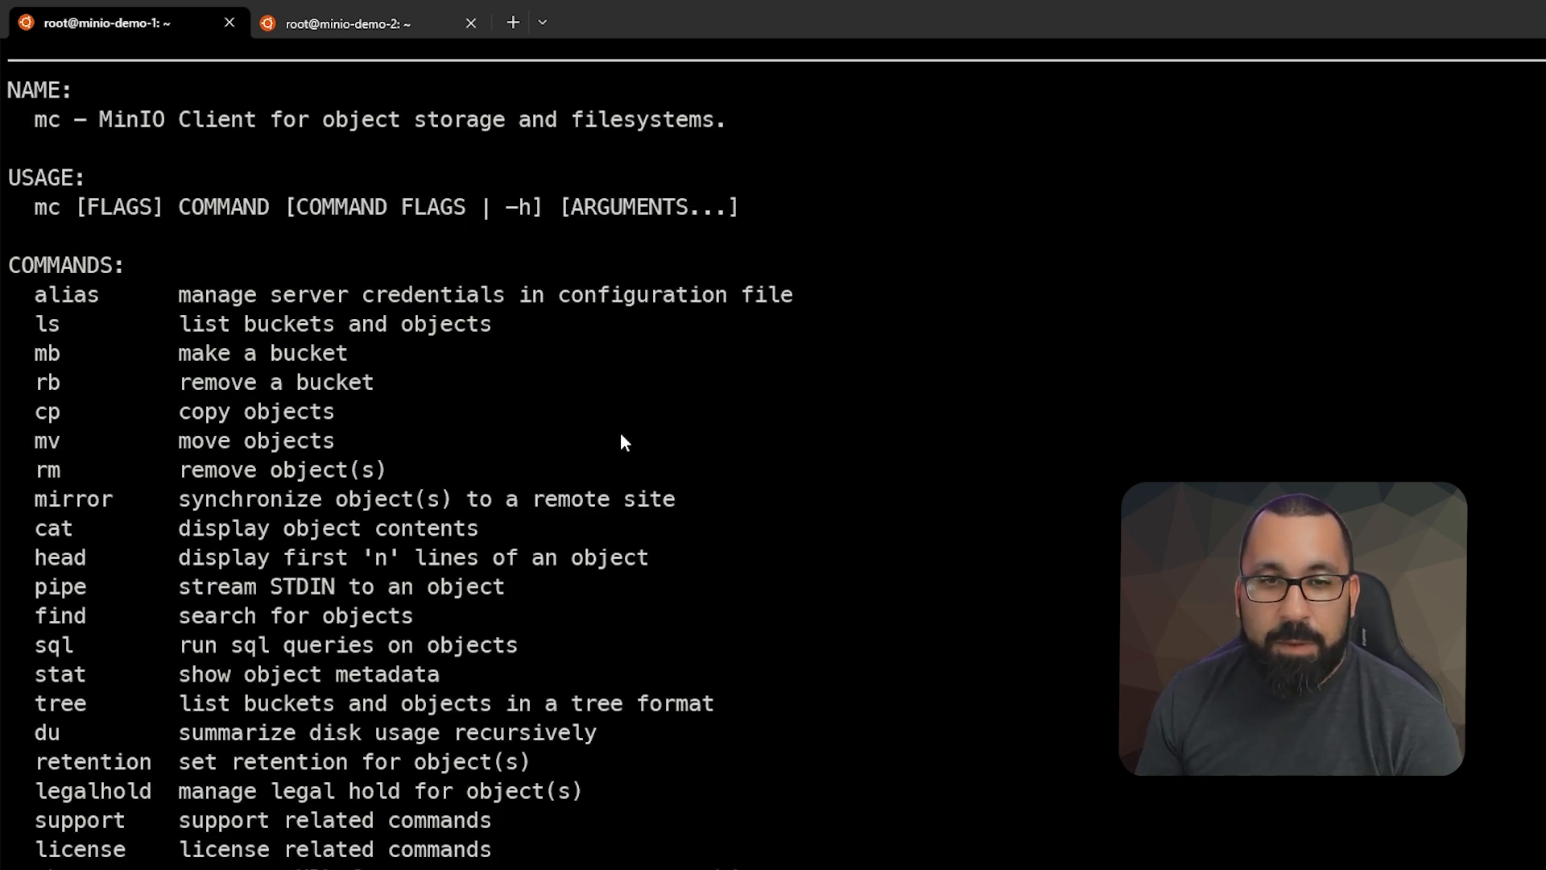
mouse_move(731, 444)
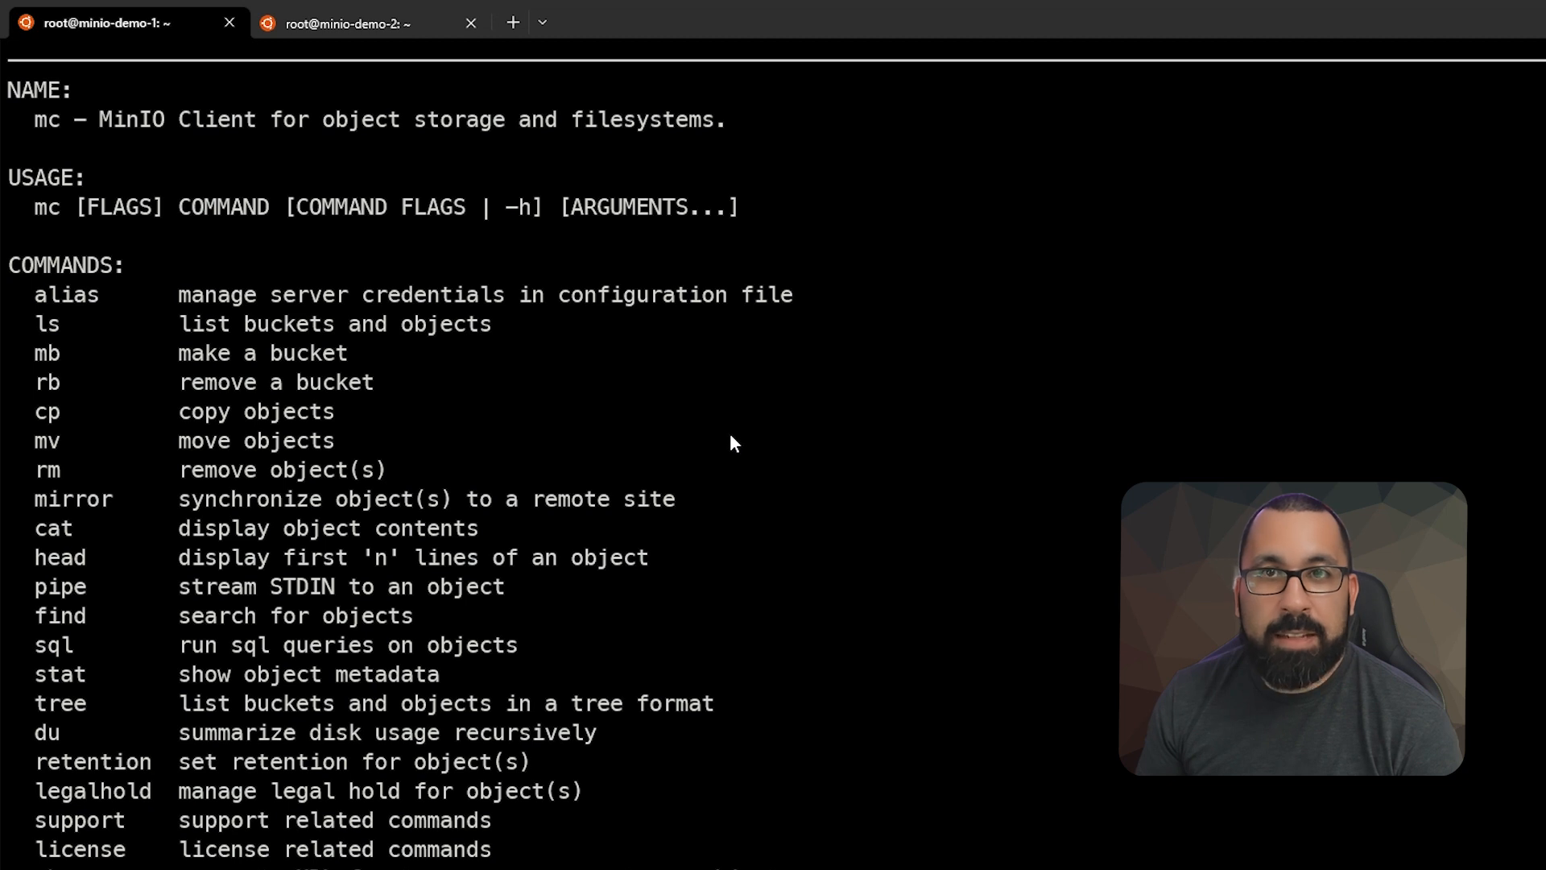